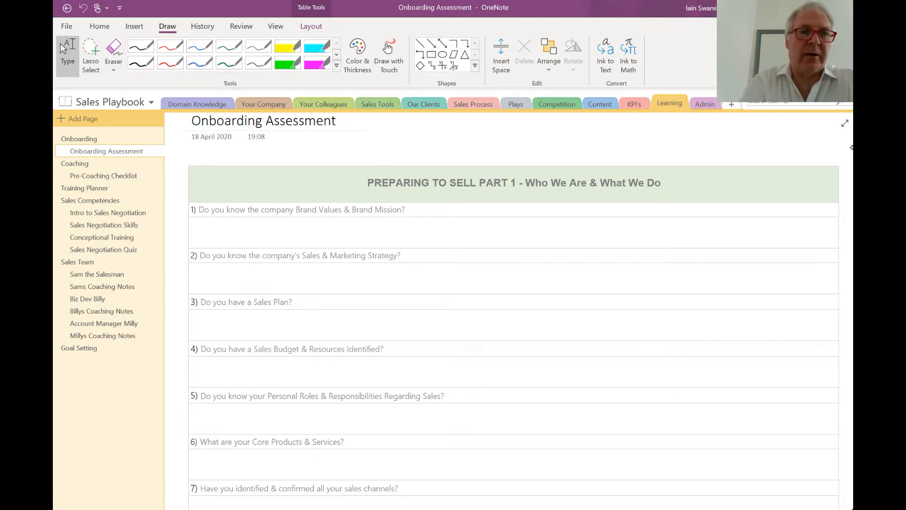
# Step: Open the Coaching page and scroll to the GROW Sales Coaching Model graphic
pyautogui.click(74, 163)
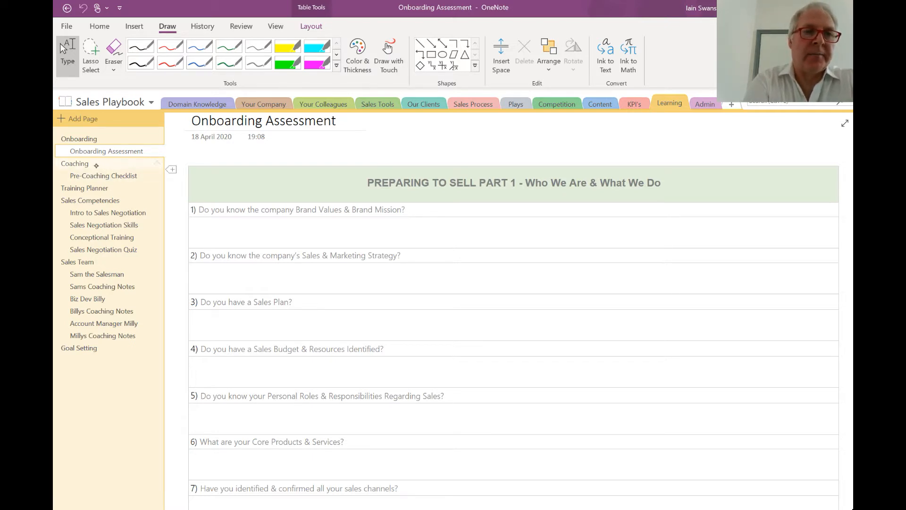
pyautogui.click(74, 164)
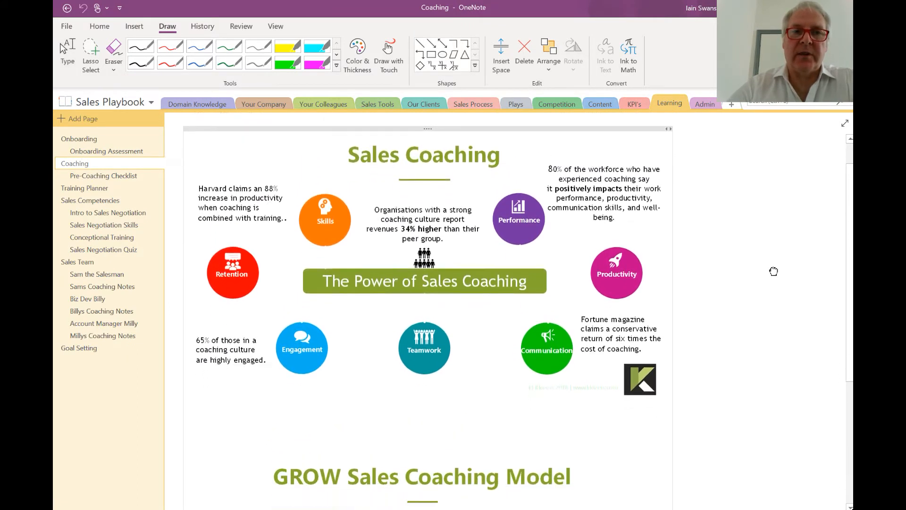
pyautogui.scroll(-3)
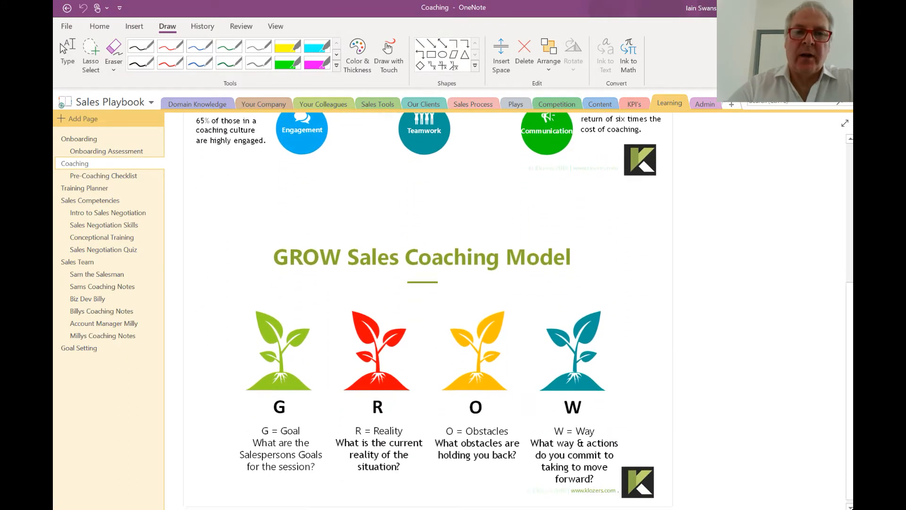
pyautogui.scroll(-3)
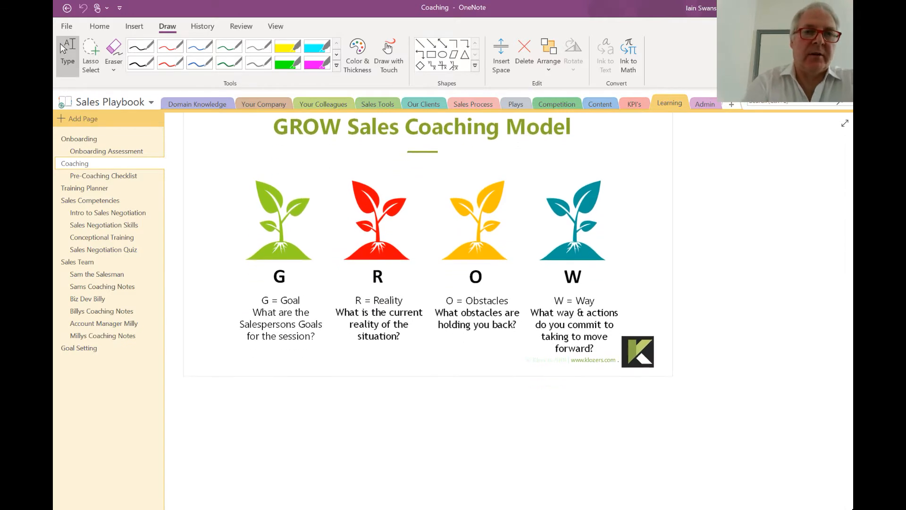
# Step: Open the Pre-Coaching Checklist page and scroll through to its Today's Coaching section
pyautogui.click(104, 176)
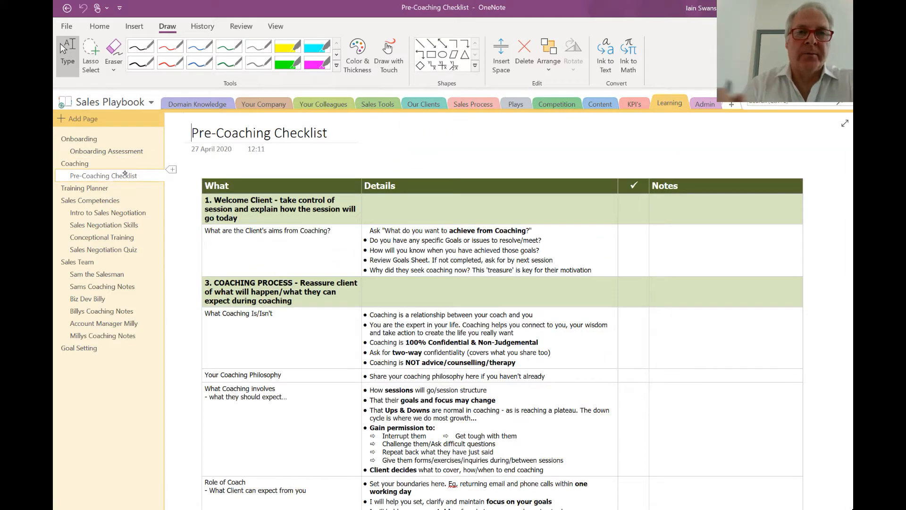
pyautogui.scroll(-3)
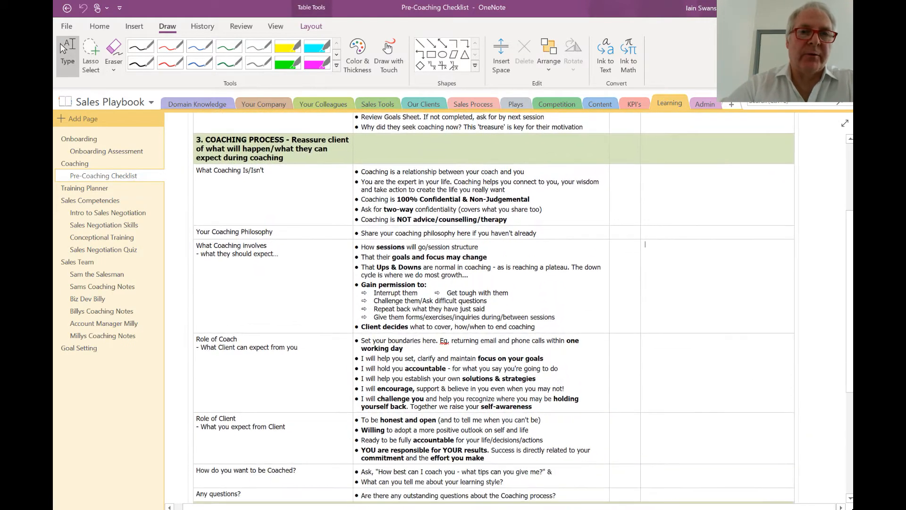
pyautogui.scroll(-3)
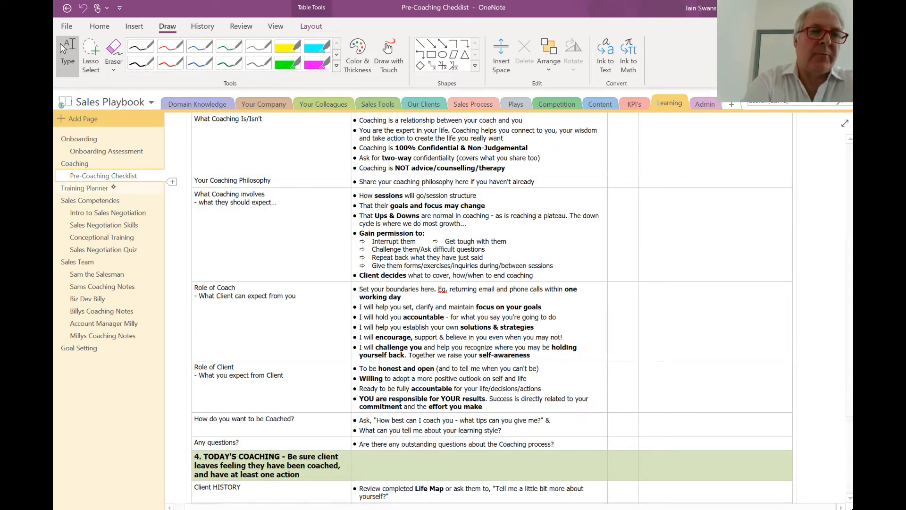
# Step: Scroll through the Training Planner page, then bring up the Sales Competencies topic list
pyautogui.click(84, 188)
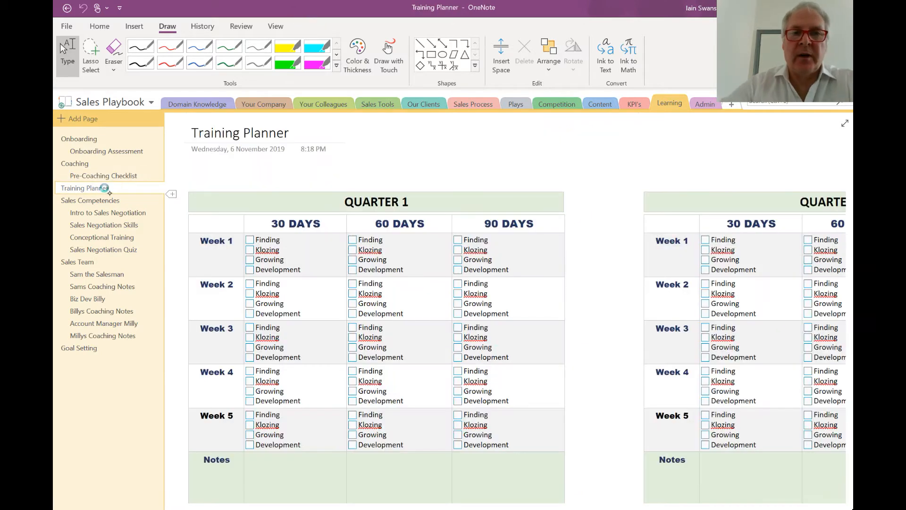
pyautogui.scroll(-3)
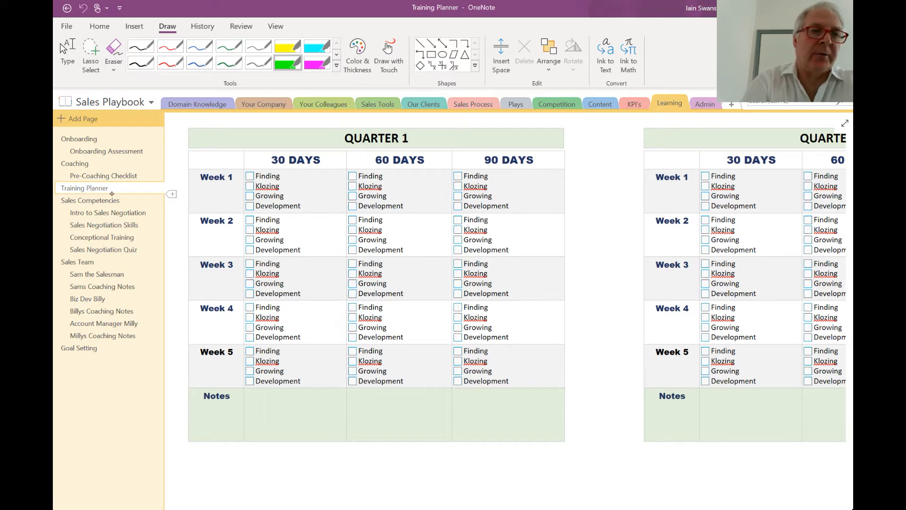
pyautogui.click(90, 200)
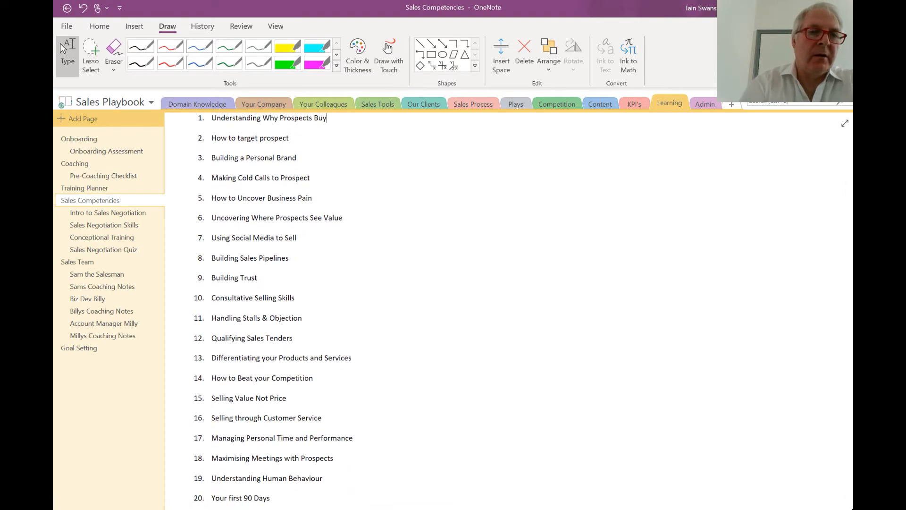
# Step: Read through the Intro to Sales Negotiation page
pyautogui.click(107, 213)
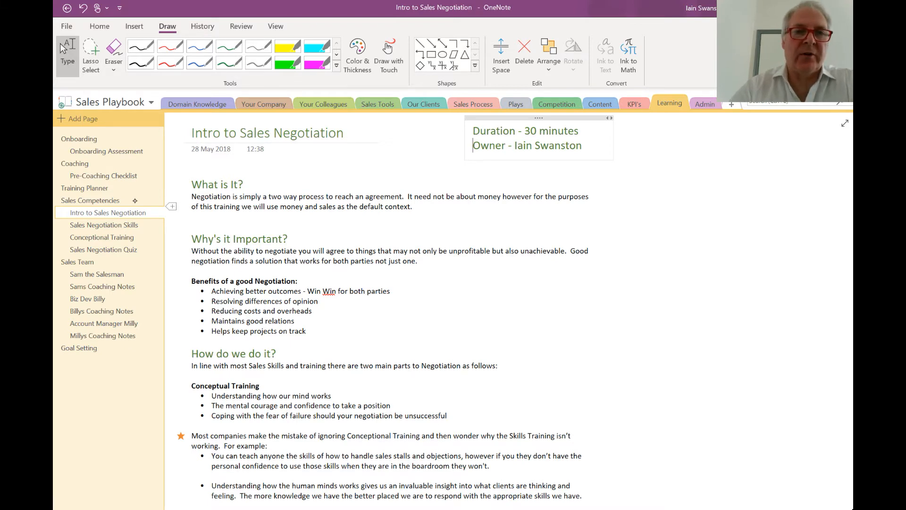
pyautogui.scroll(-3)
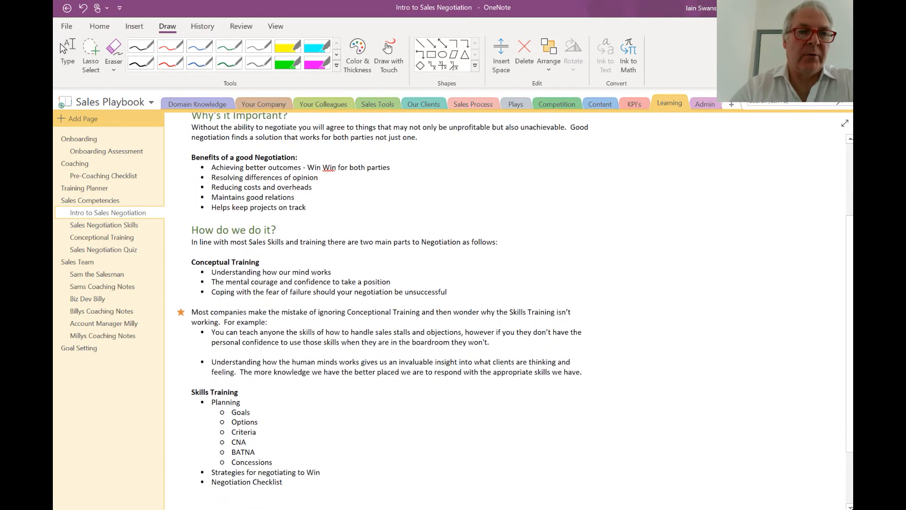
pyautogui.scroll(-3)
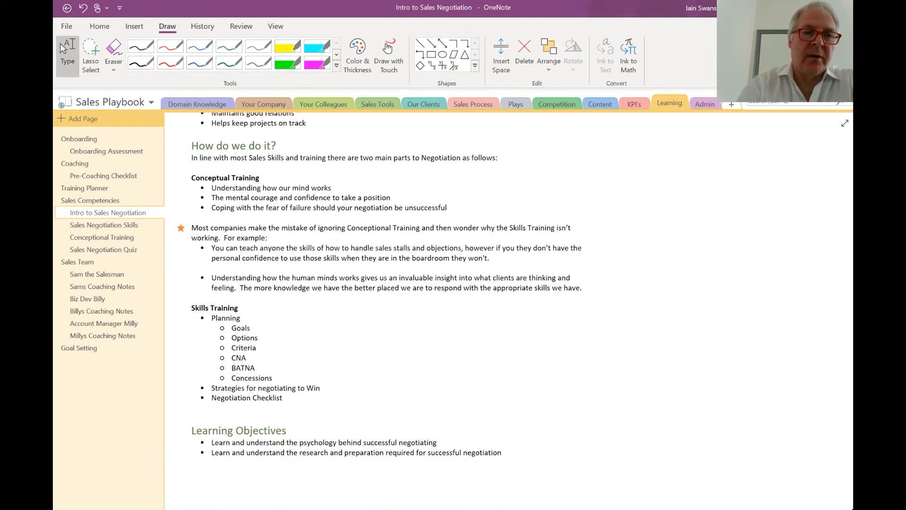
# Step: Read through the Sales Negotiation Skills page and move on to Conceptional Training
pyautogui.click(104, 225)
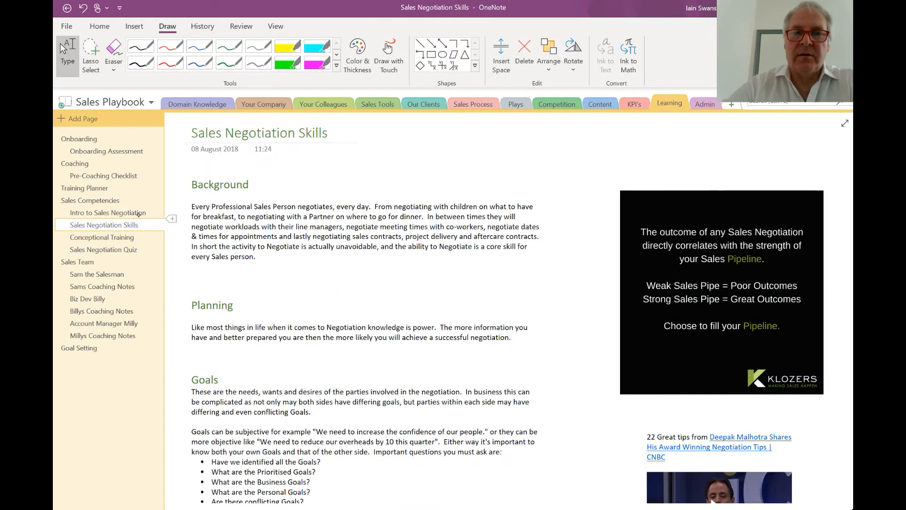
pyautogui.scroll(-3)
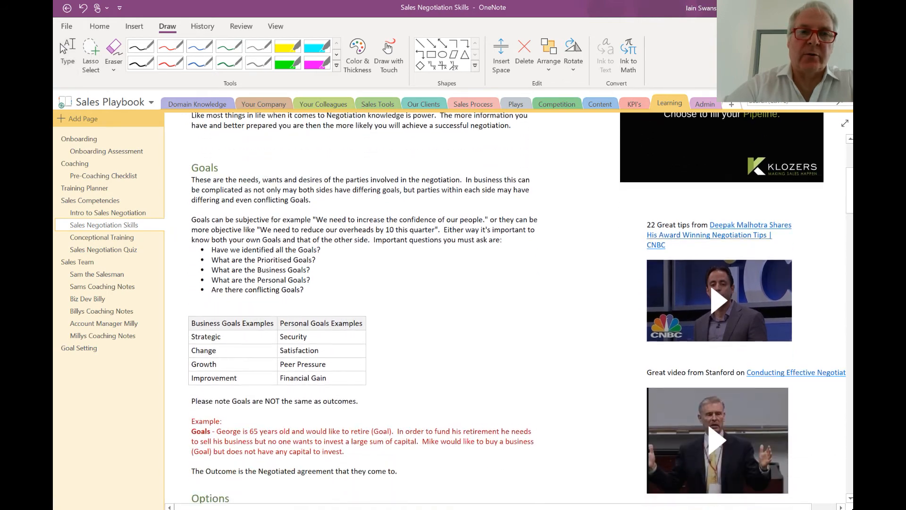
pyautogui.scroll(-3)
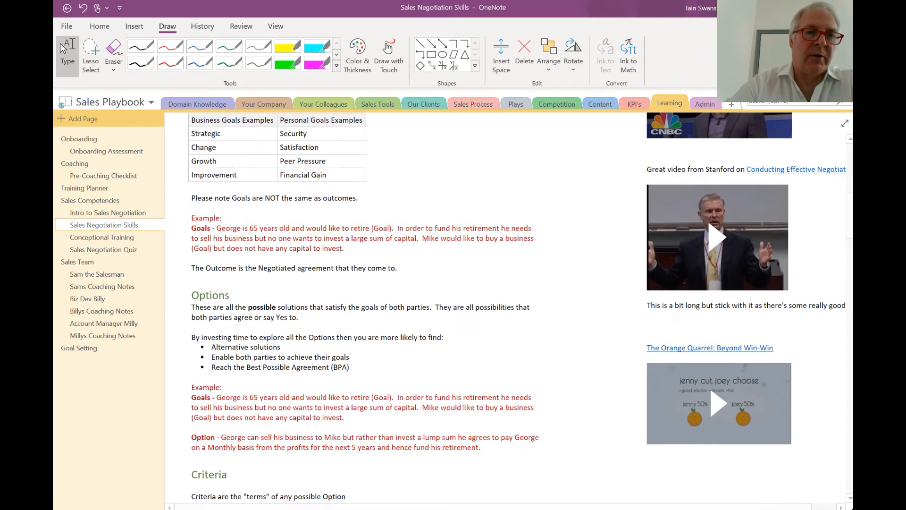
pyautogui.click(102, 237)
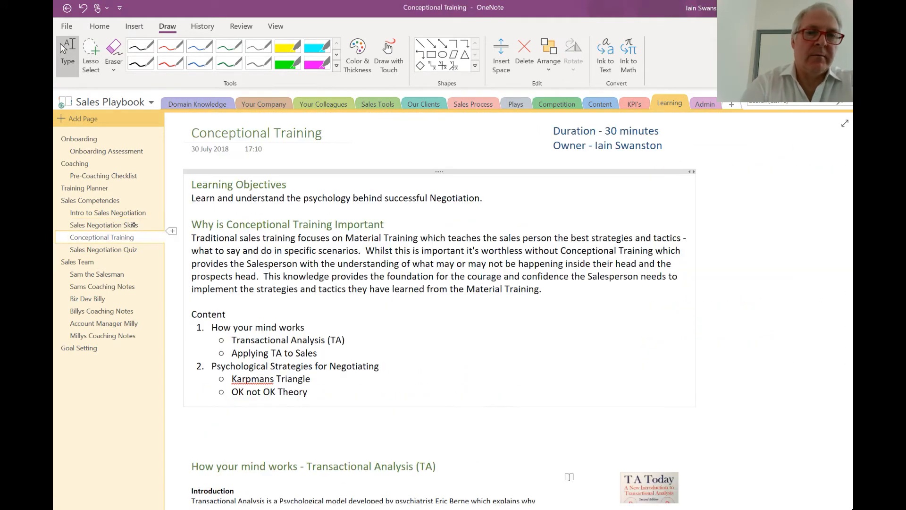
# Step: Scroll through Conceptional Training, then bring up the Sales Negotiation Quiz with its embedded form
pyautogui.scroll(-3)
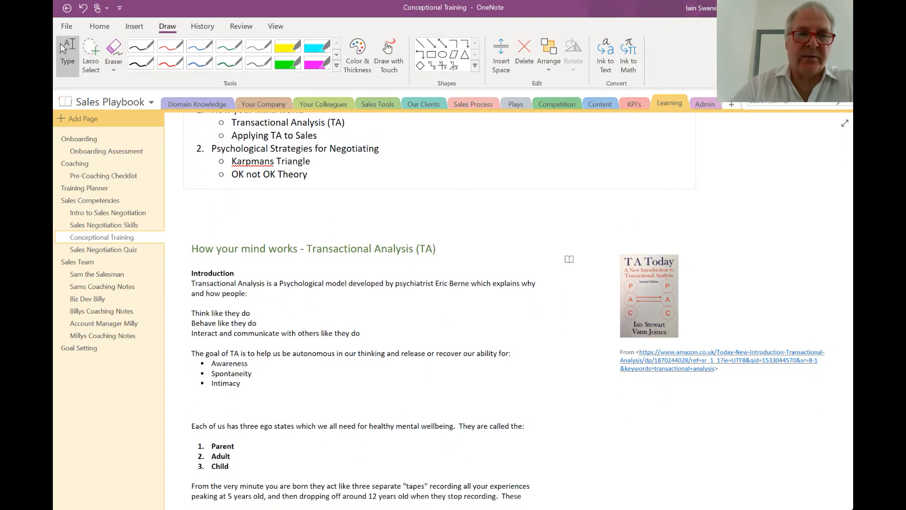
pyautogui.scroll(-3)
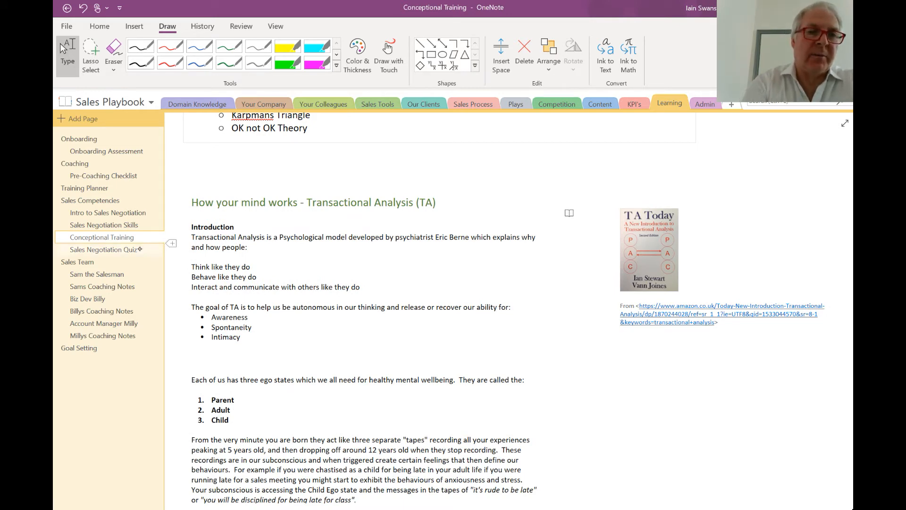
pyautogui.click(104, 249)
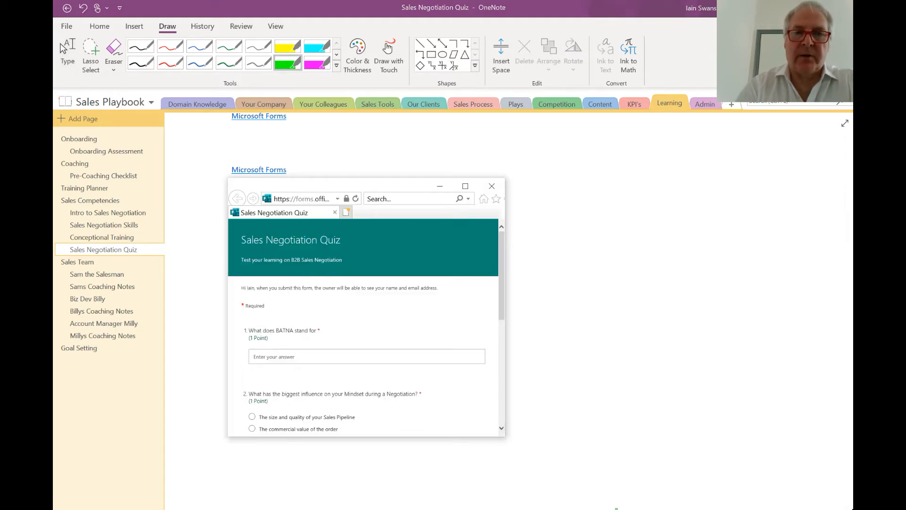
pyautogui.click(465, 186)
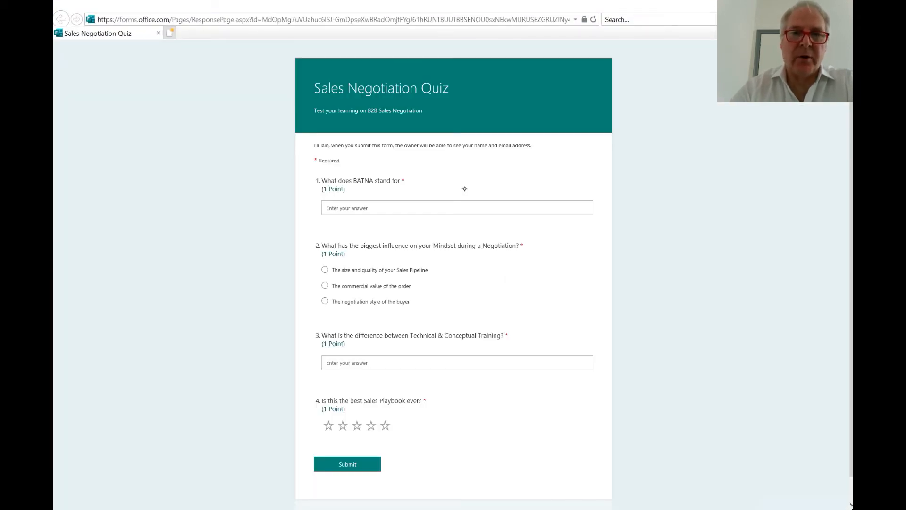
pyautogui.scroll(-3)
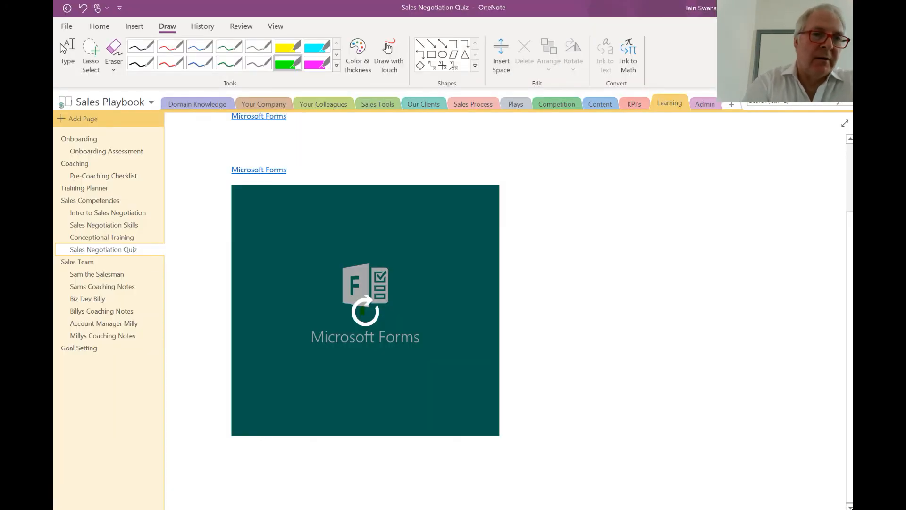
# Step: Browse the Sales Team page, Sam the Salesman's learning plan and Sams Coaching Notes
pyautogui.click(76, 262)
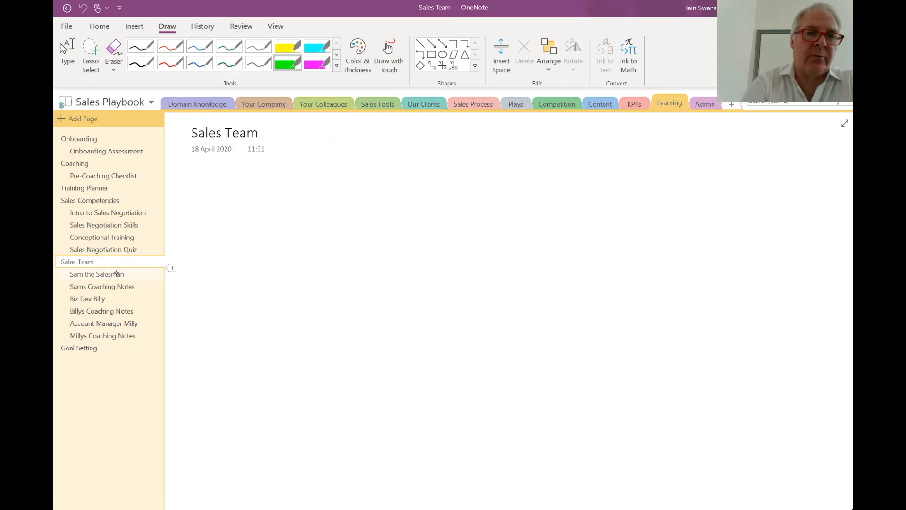
pyautogui.click(97, 273)
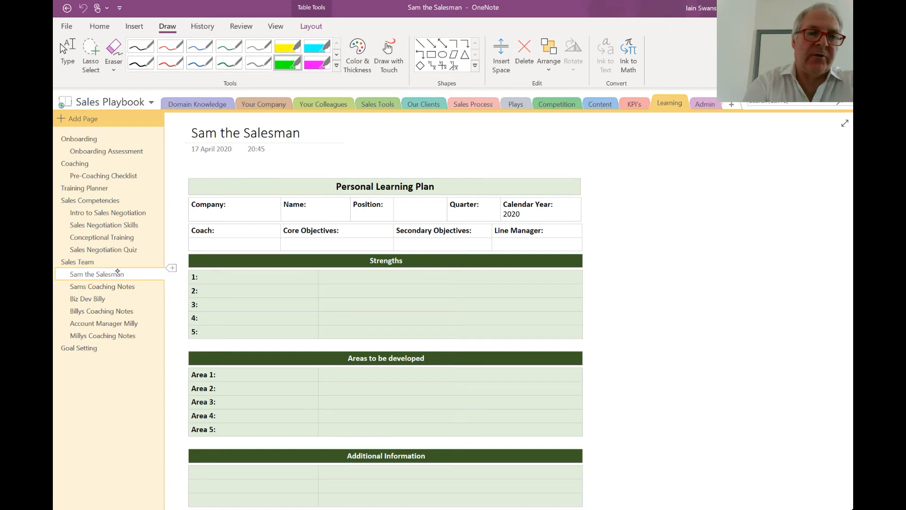
pyautogui.click(102, 286)
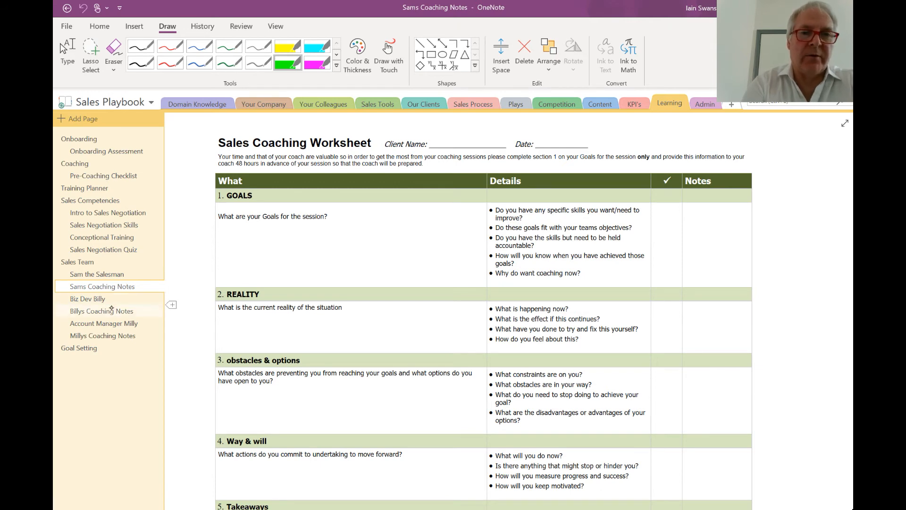
# Step: Browse Biz Dev Billy's learning plan and Billys Coaching Notes, ending on Goal Setting
pyautogui.click(87, 298)
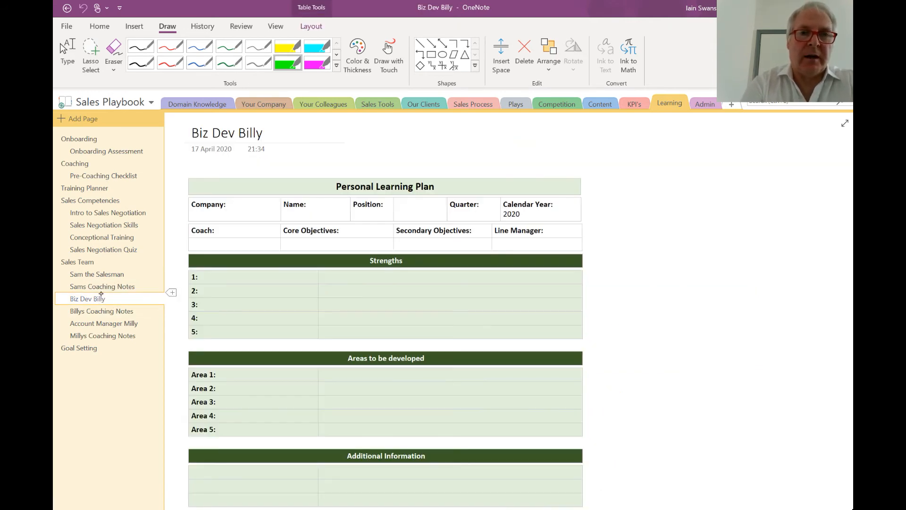
pyautogui.click(102, 310)
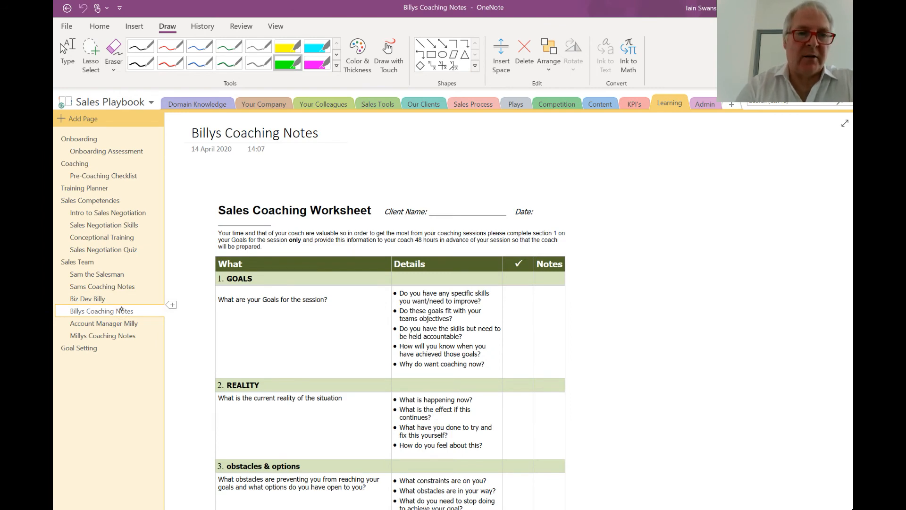
pyautogui.click(79, 347)
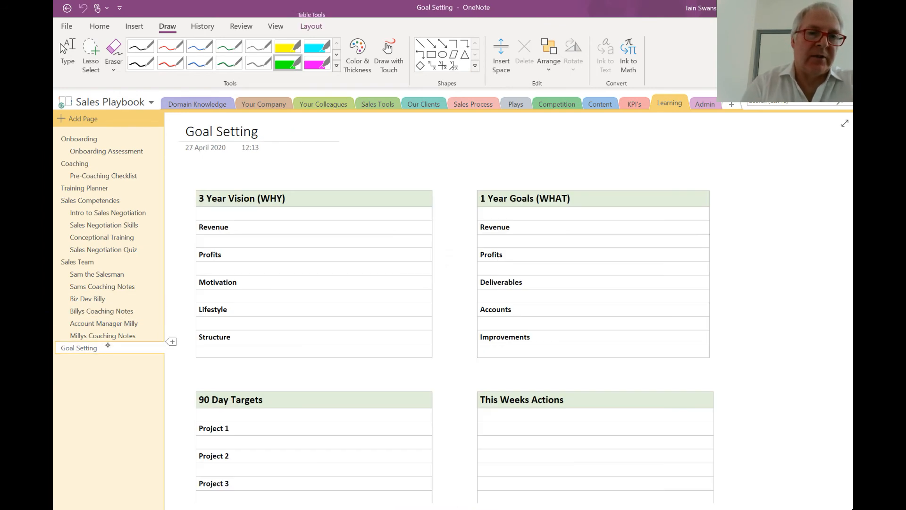